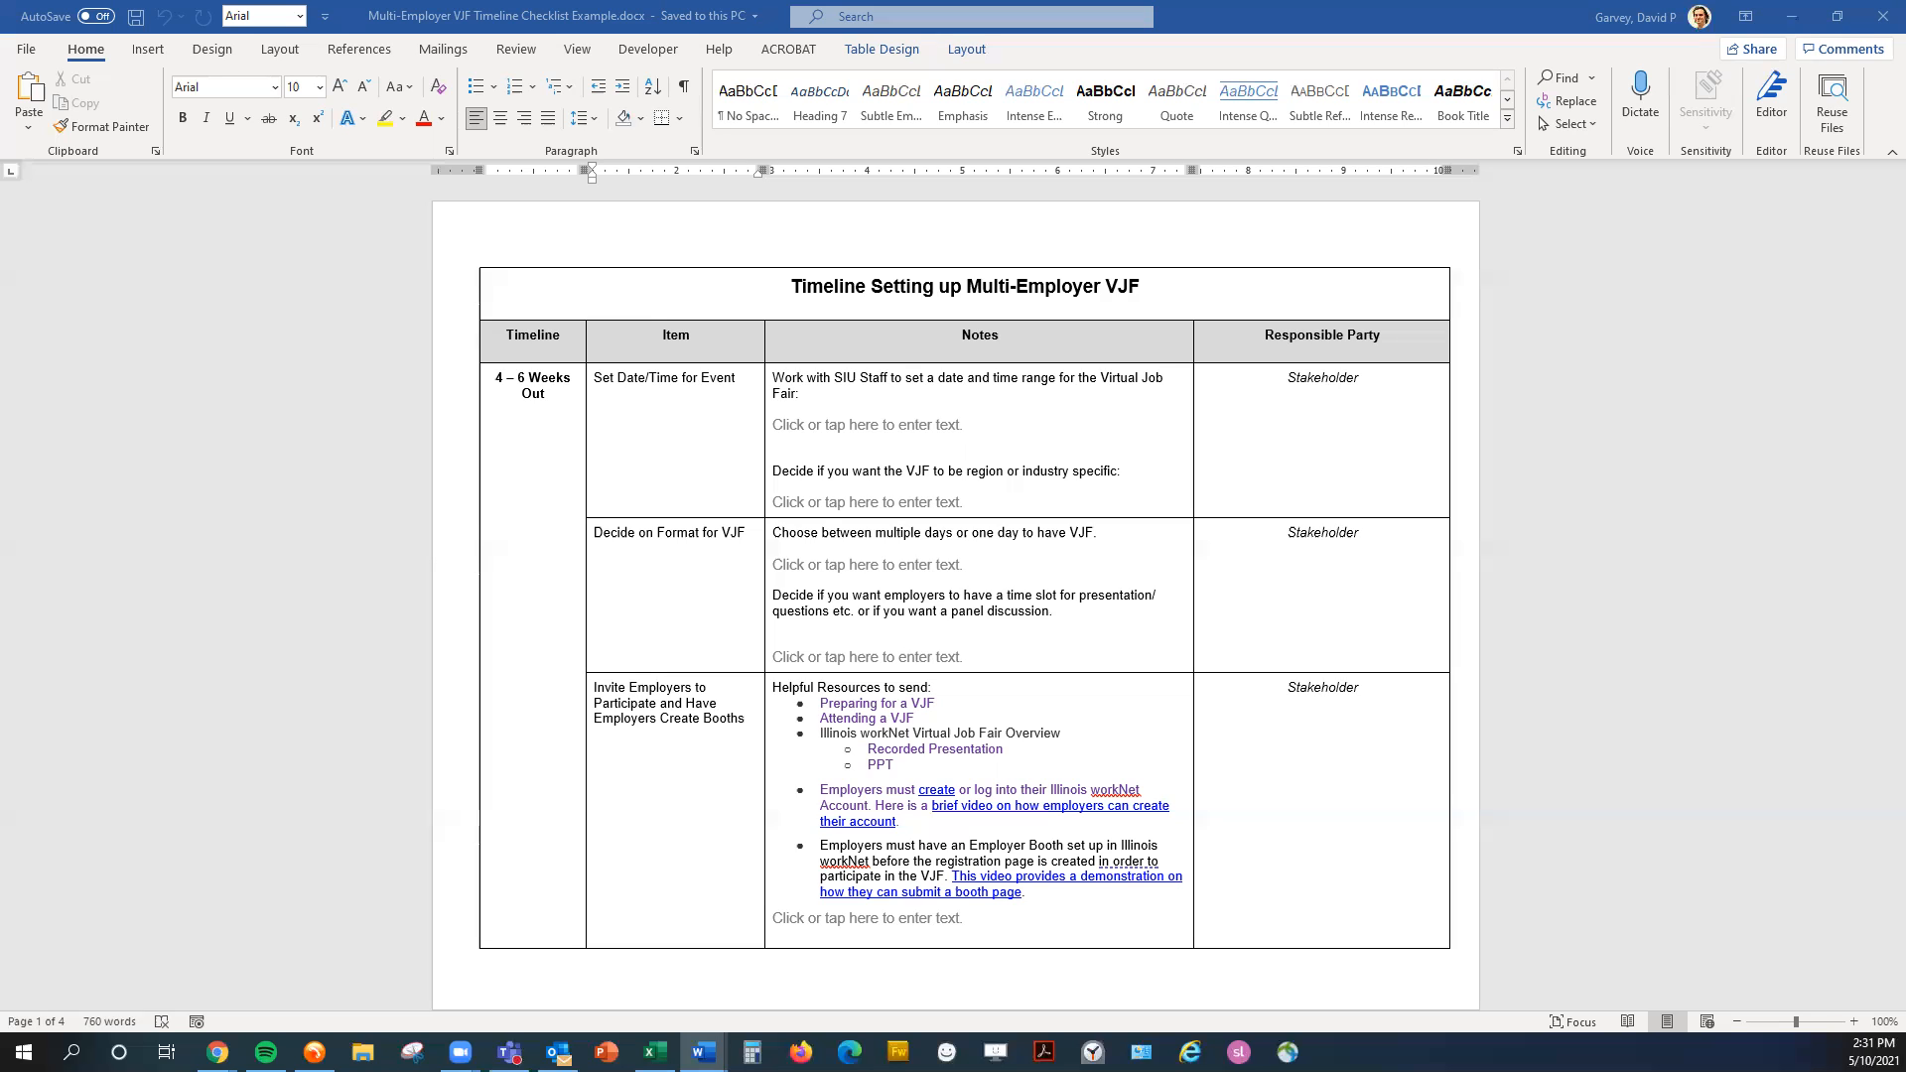
pyautogui.moveTo(629, 696)
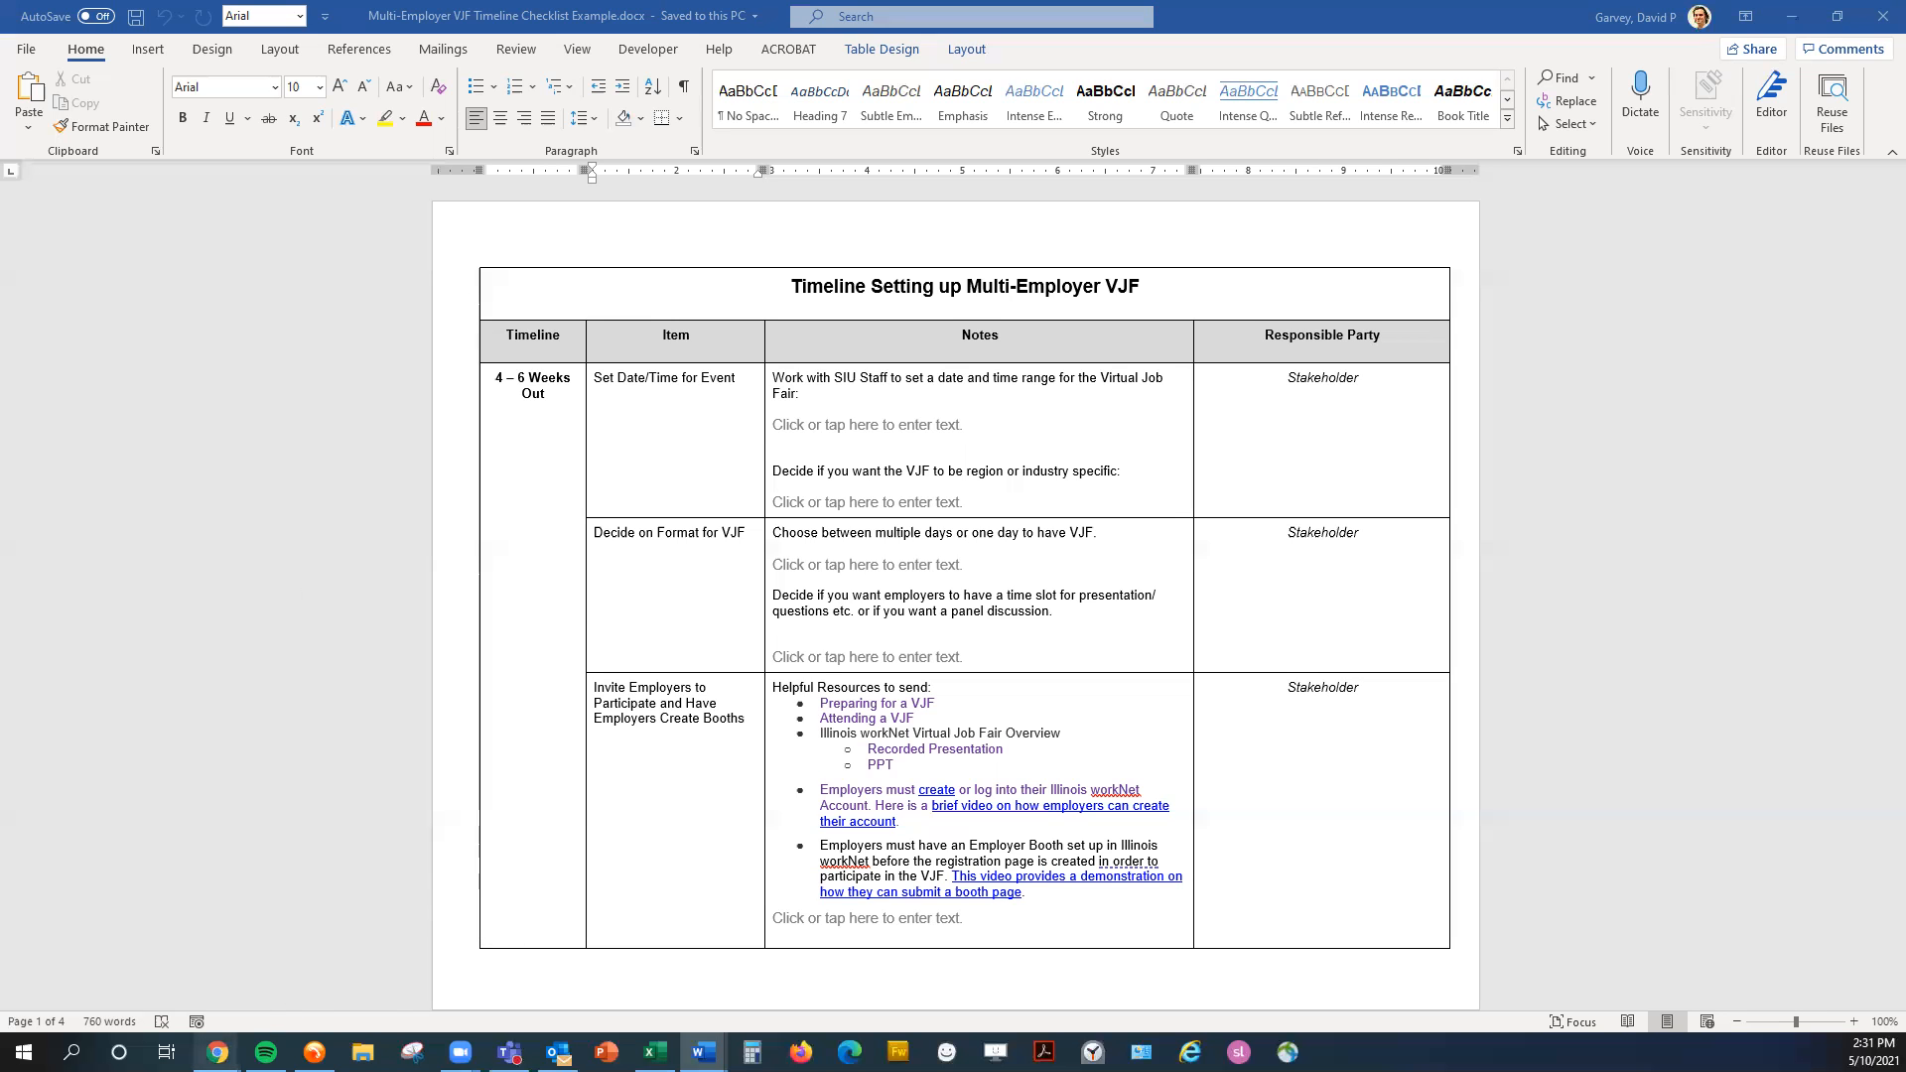
pyautogui.moveTo(218, 1053)
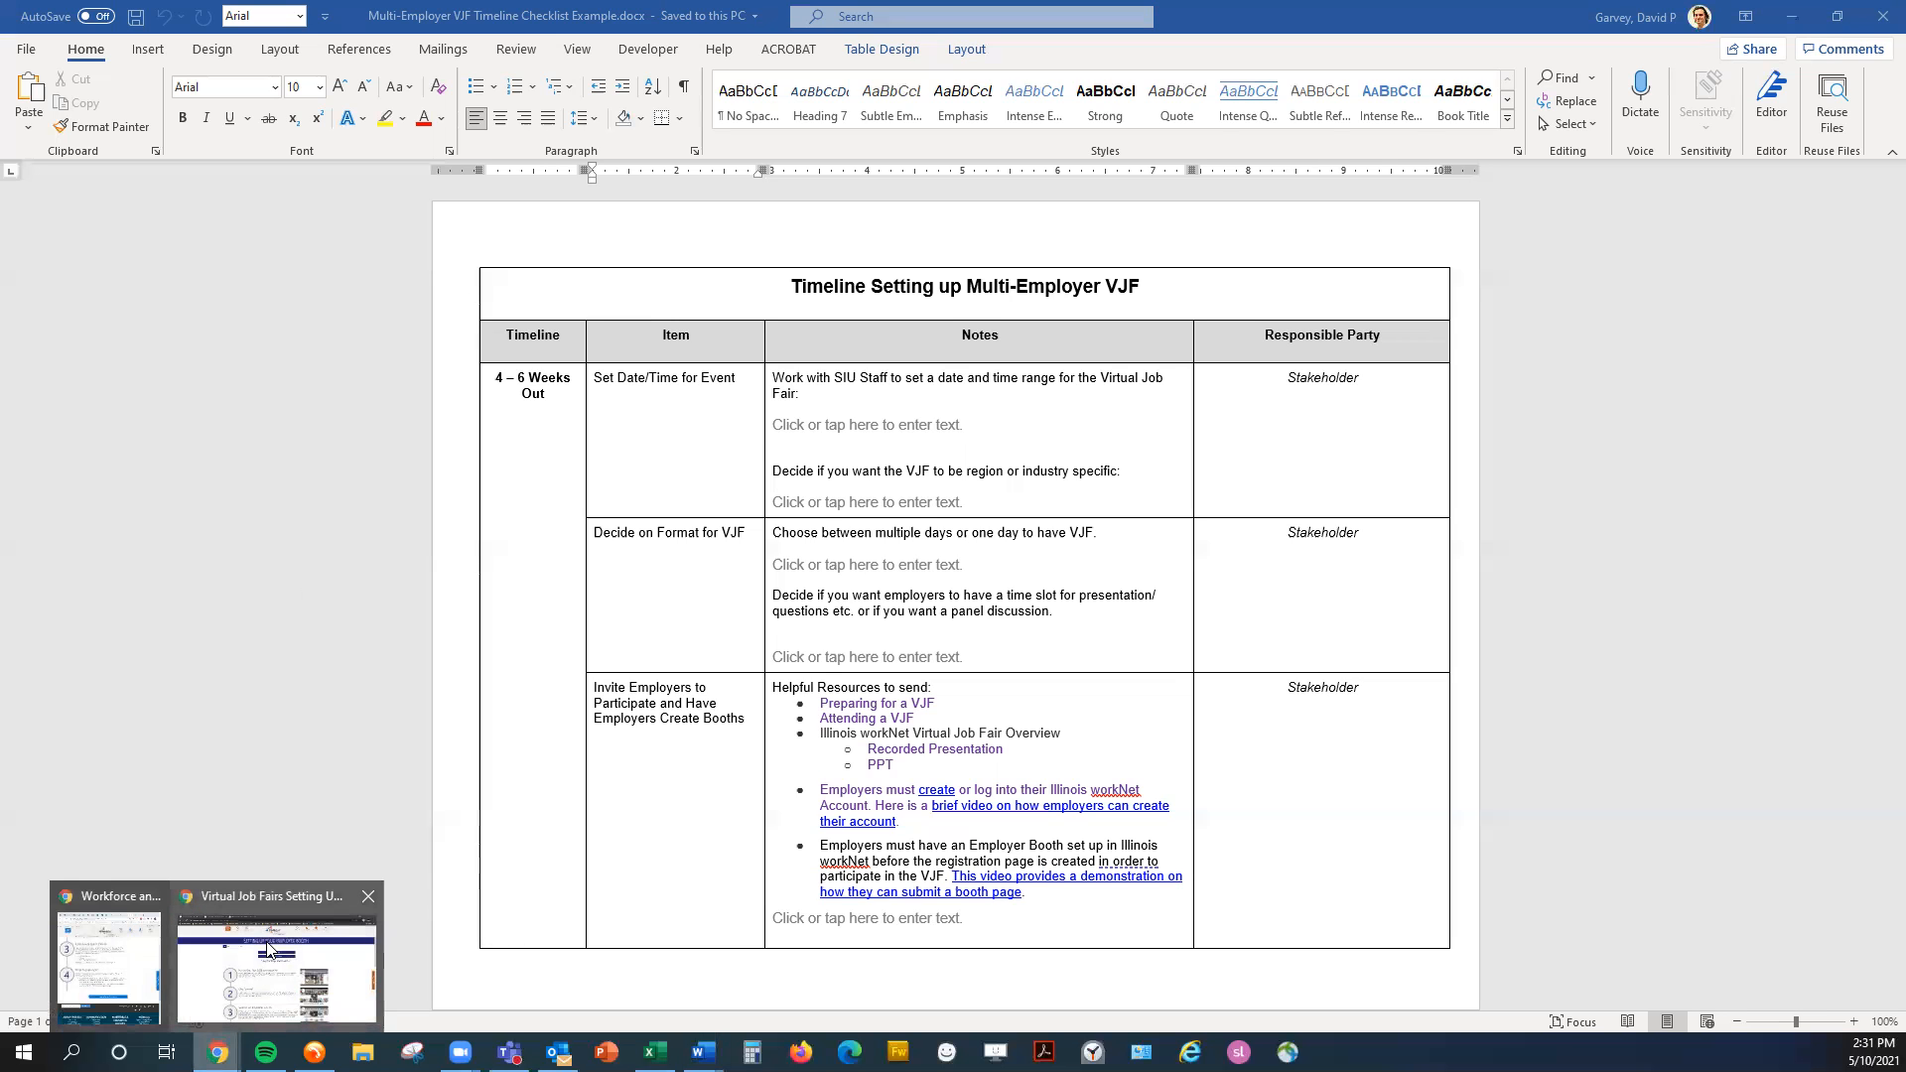
# Step: Bring the Chrome 'Setting Up Your Employer Booth' page forward from the taskbar, leaving the Word checklist
pyautogui.click(276, 960)
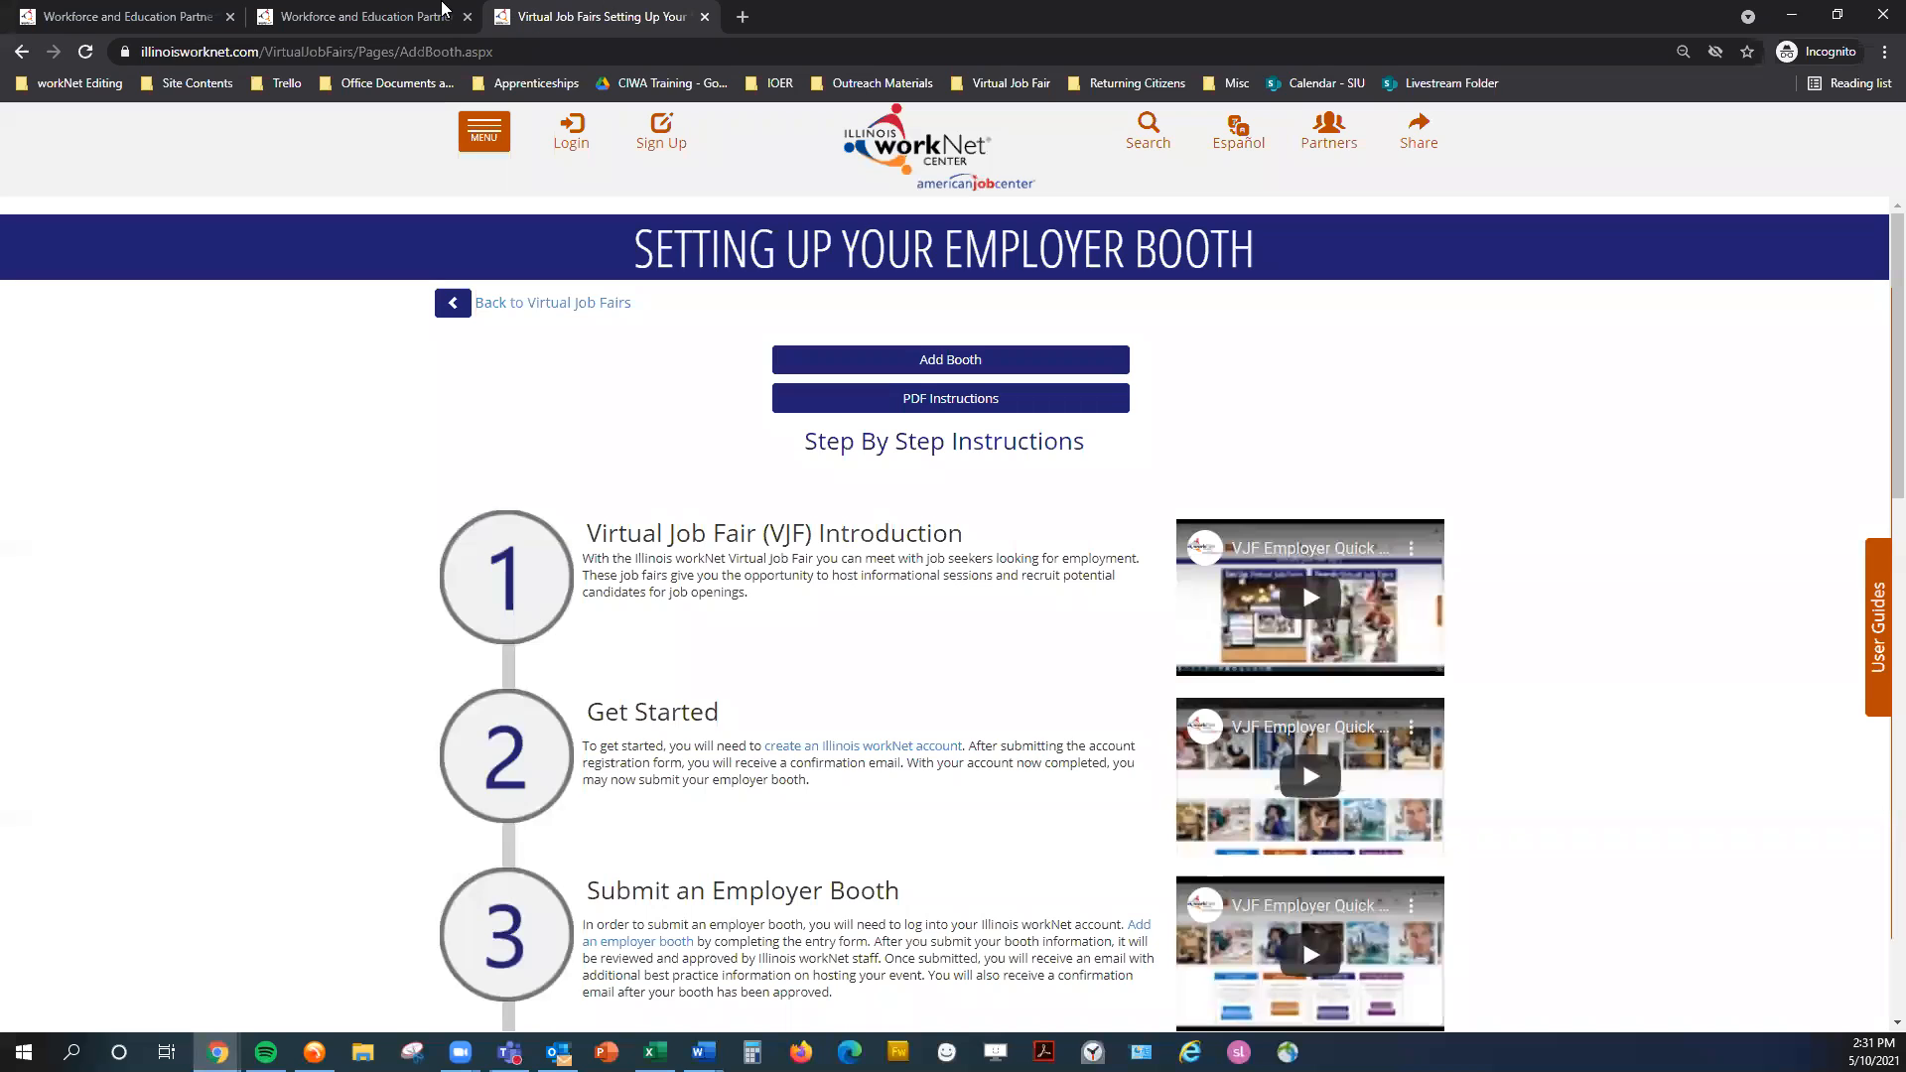
# Step: Switch to the browser tab holding the 'Full List of Resources' page
pyautogui.click(354, 15)
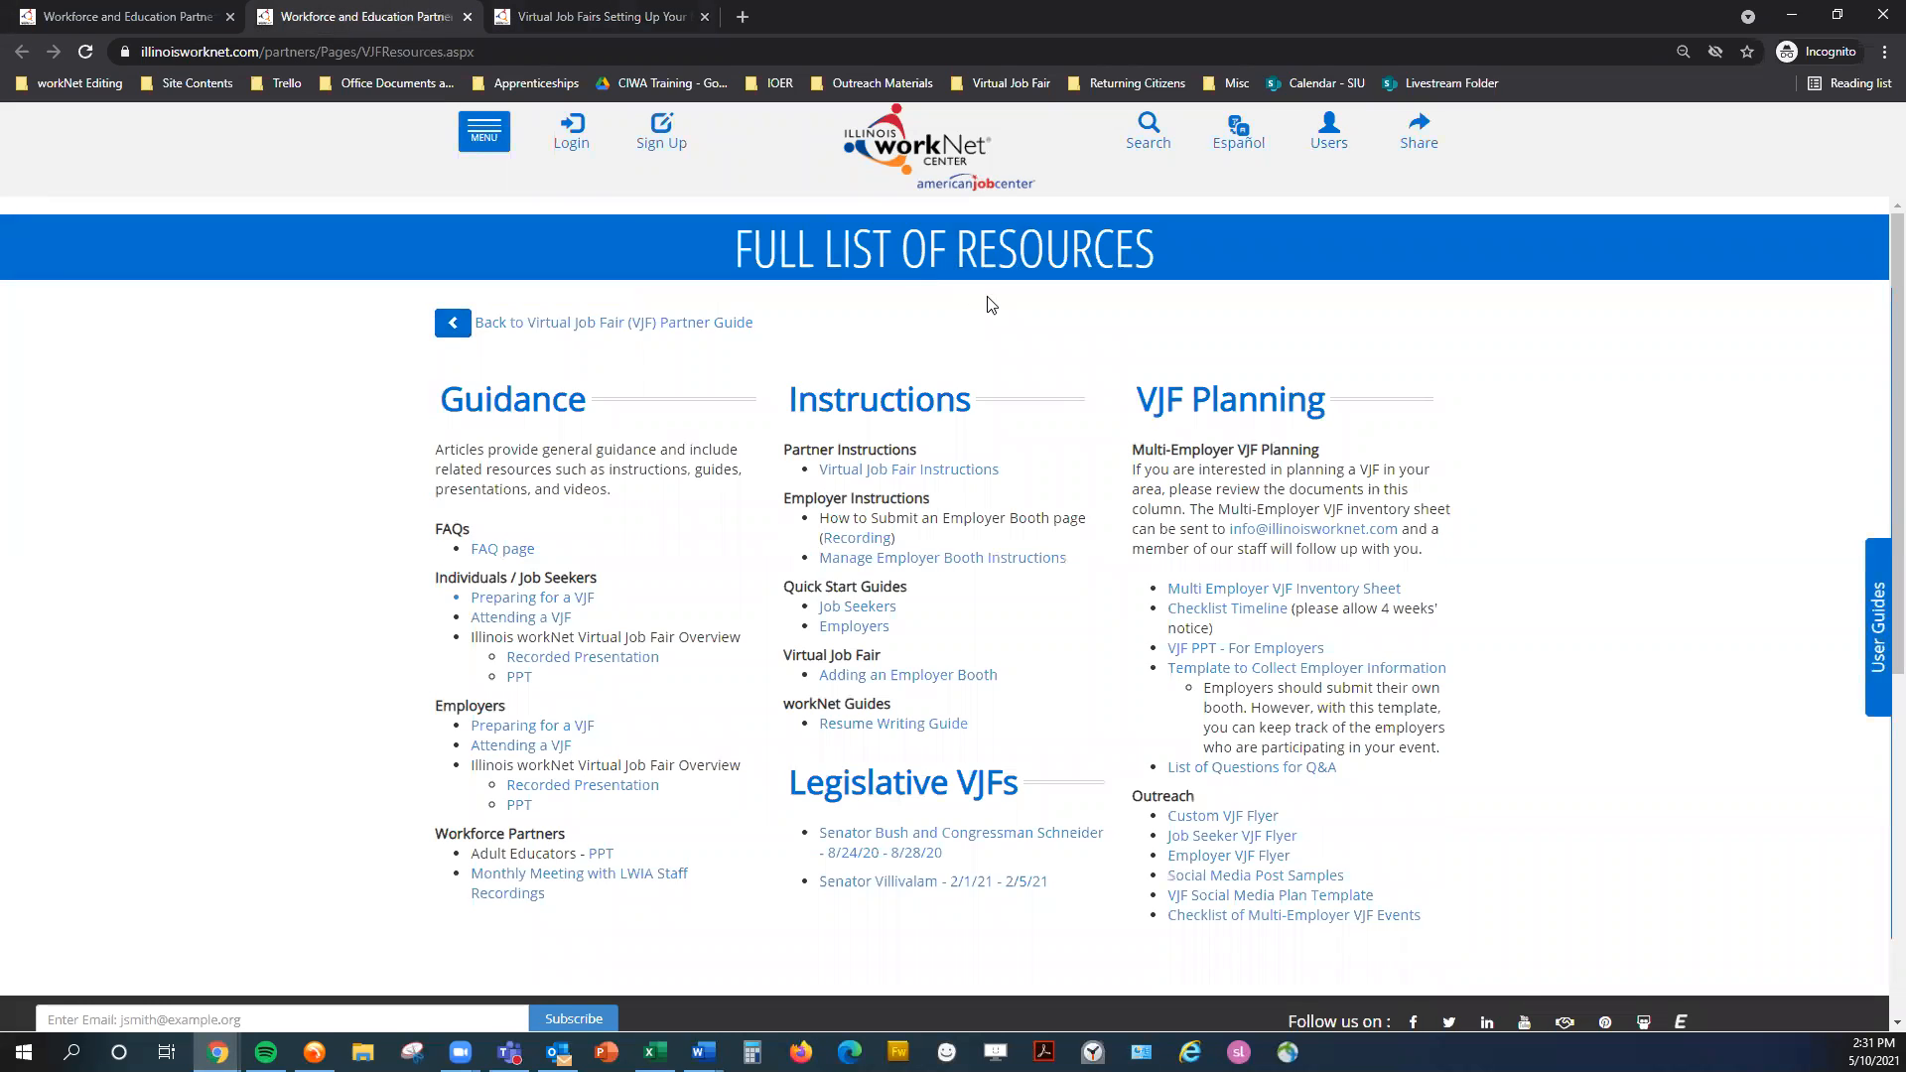
pyautogui.moveTo(1162, 796)
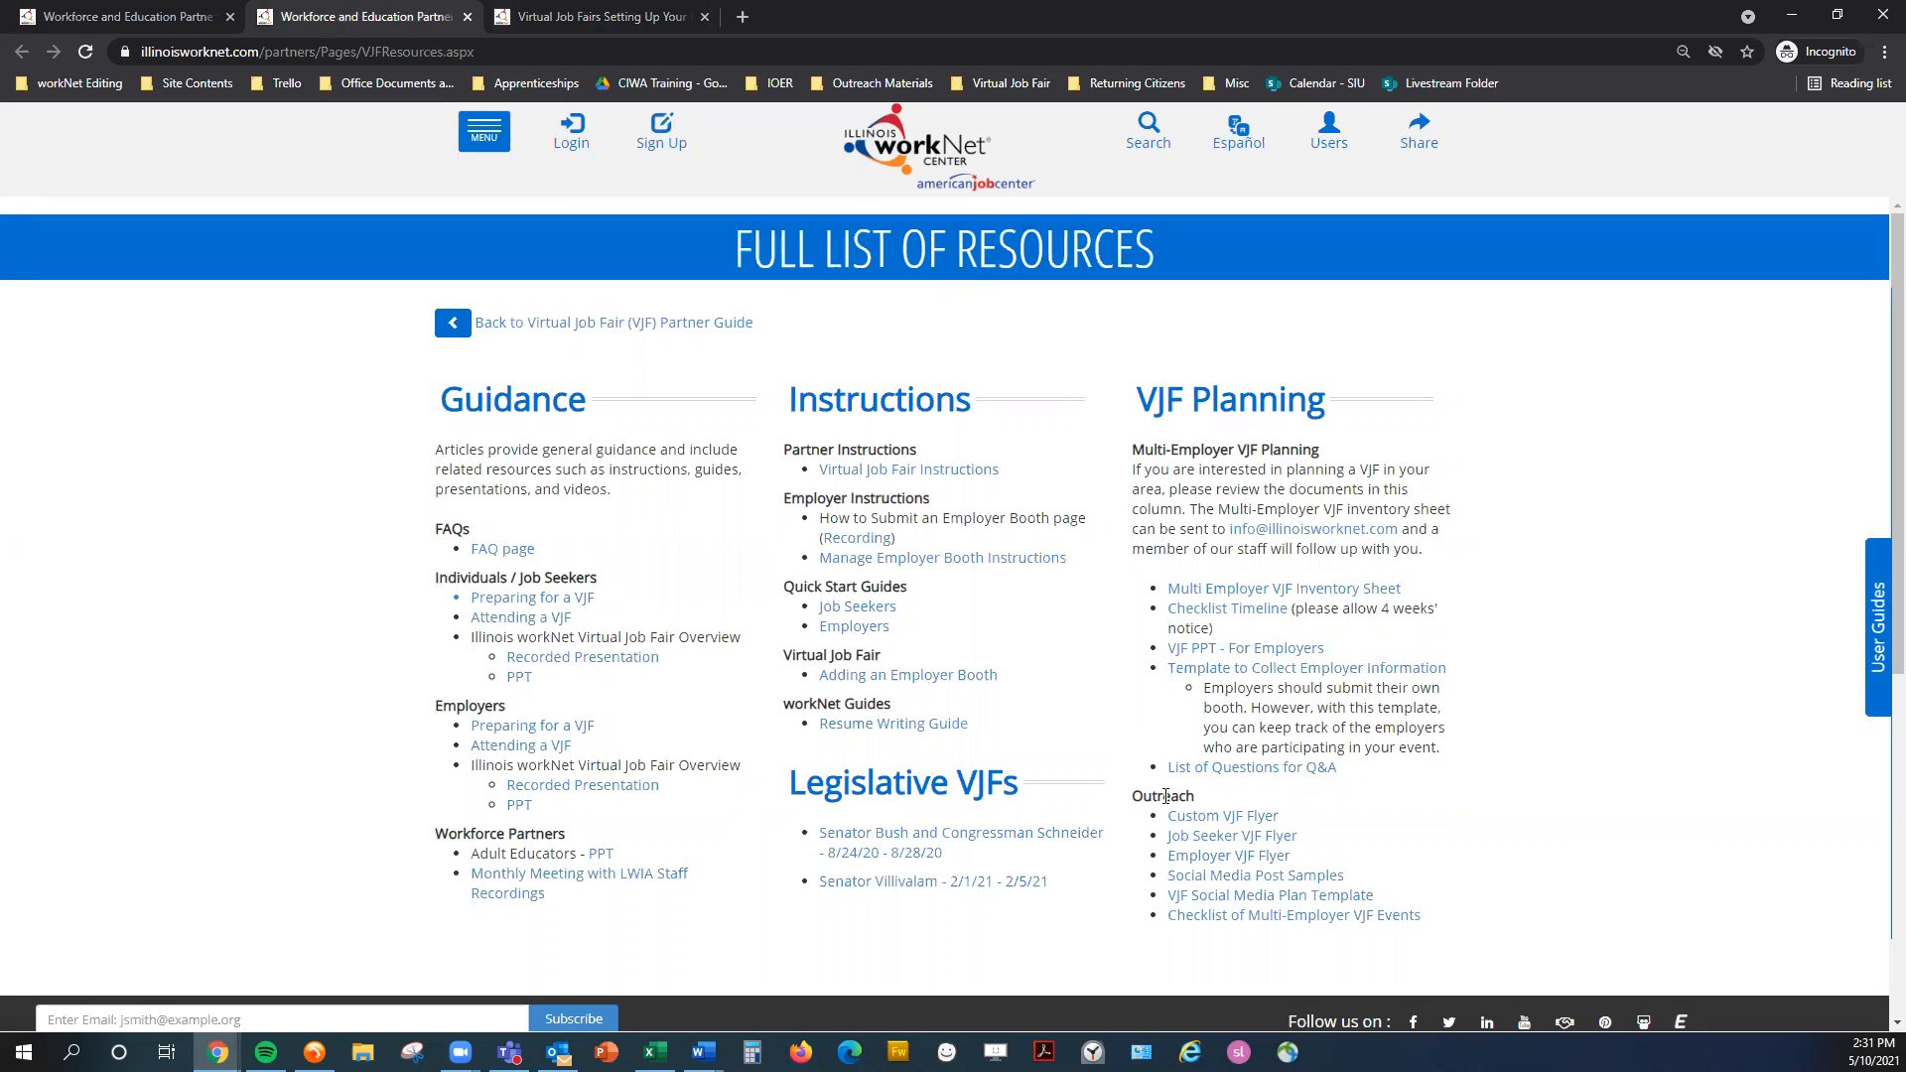
pyautogui.moveTo(1336, 814)
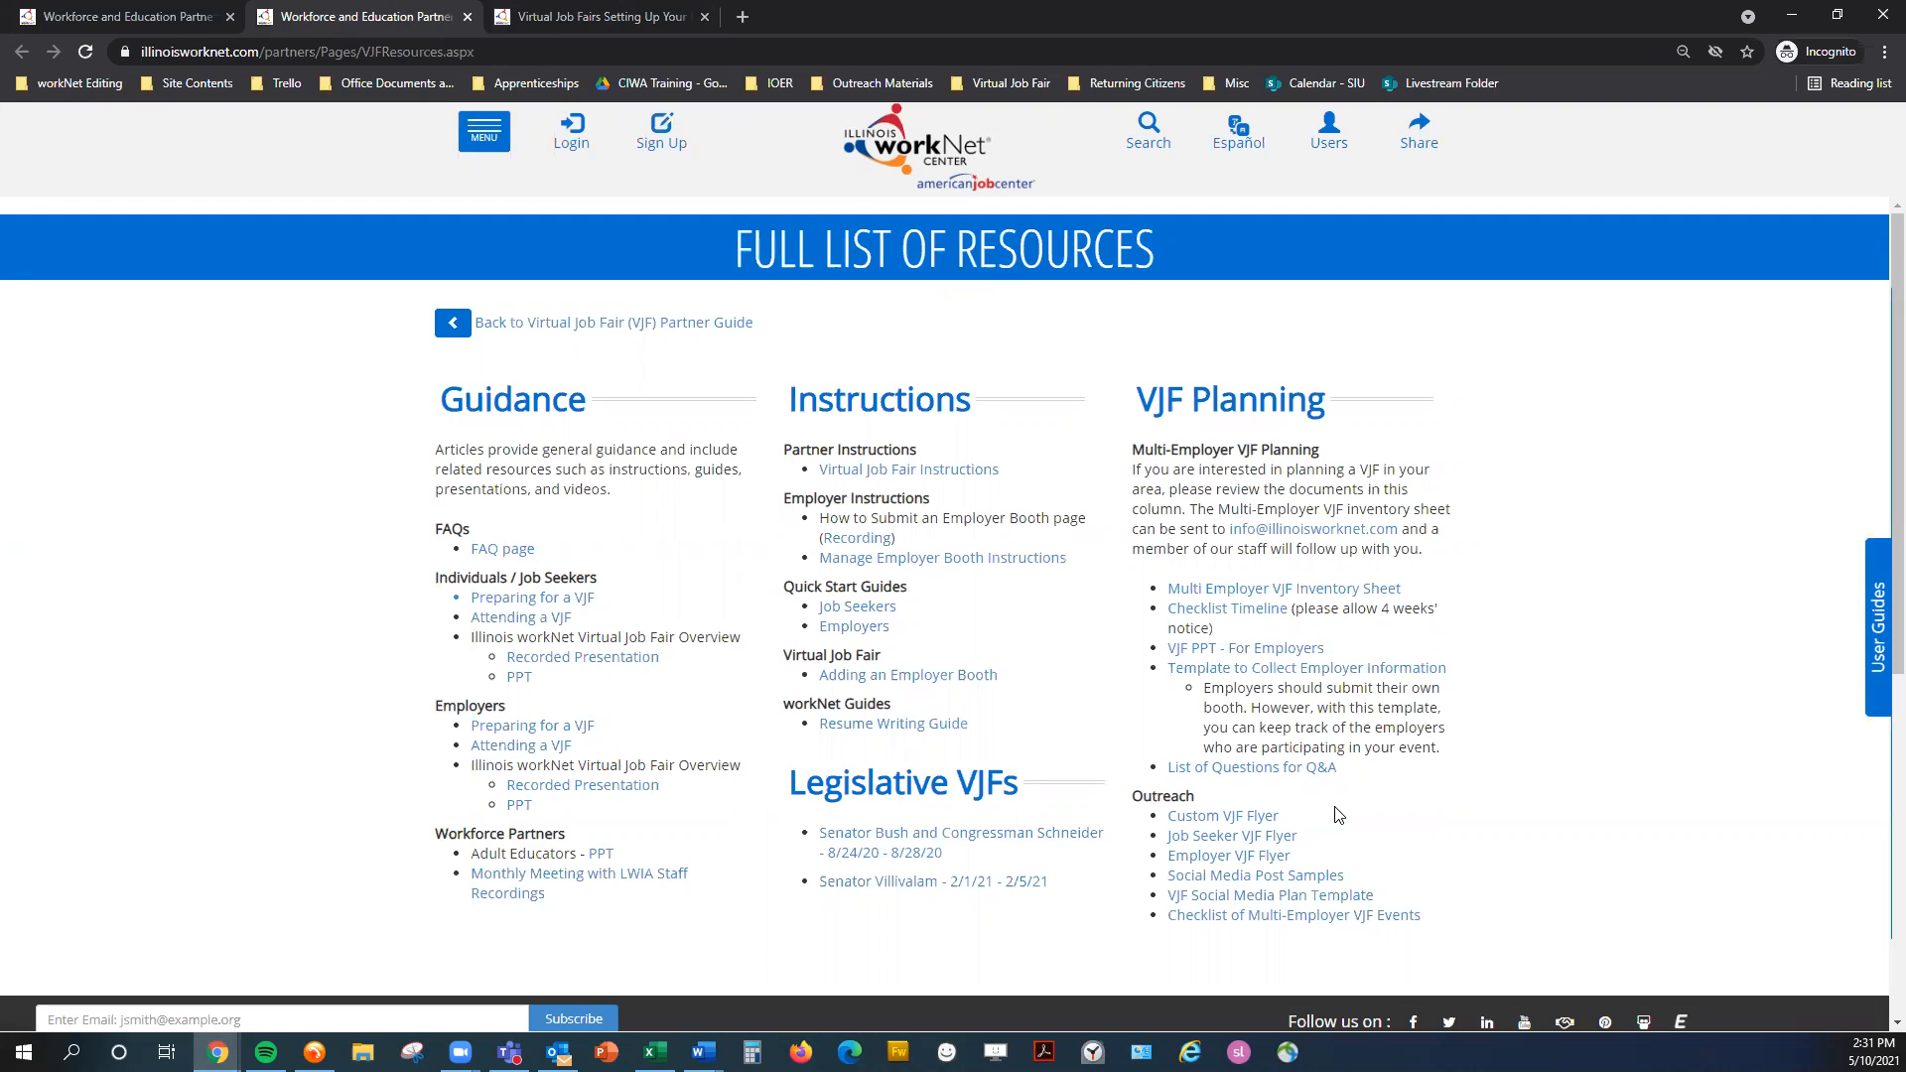
pyautogui.moveTo(1221, 816)
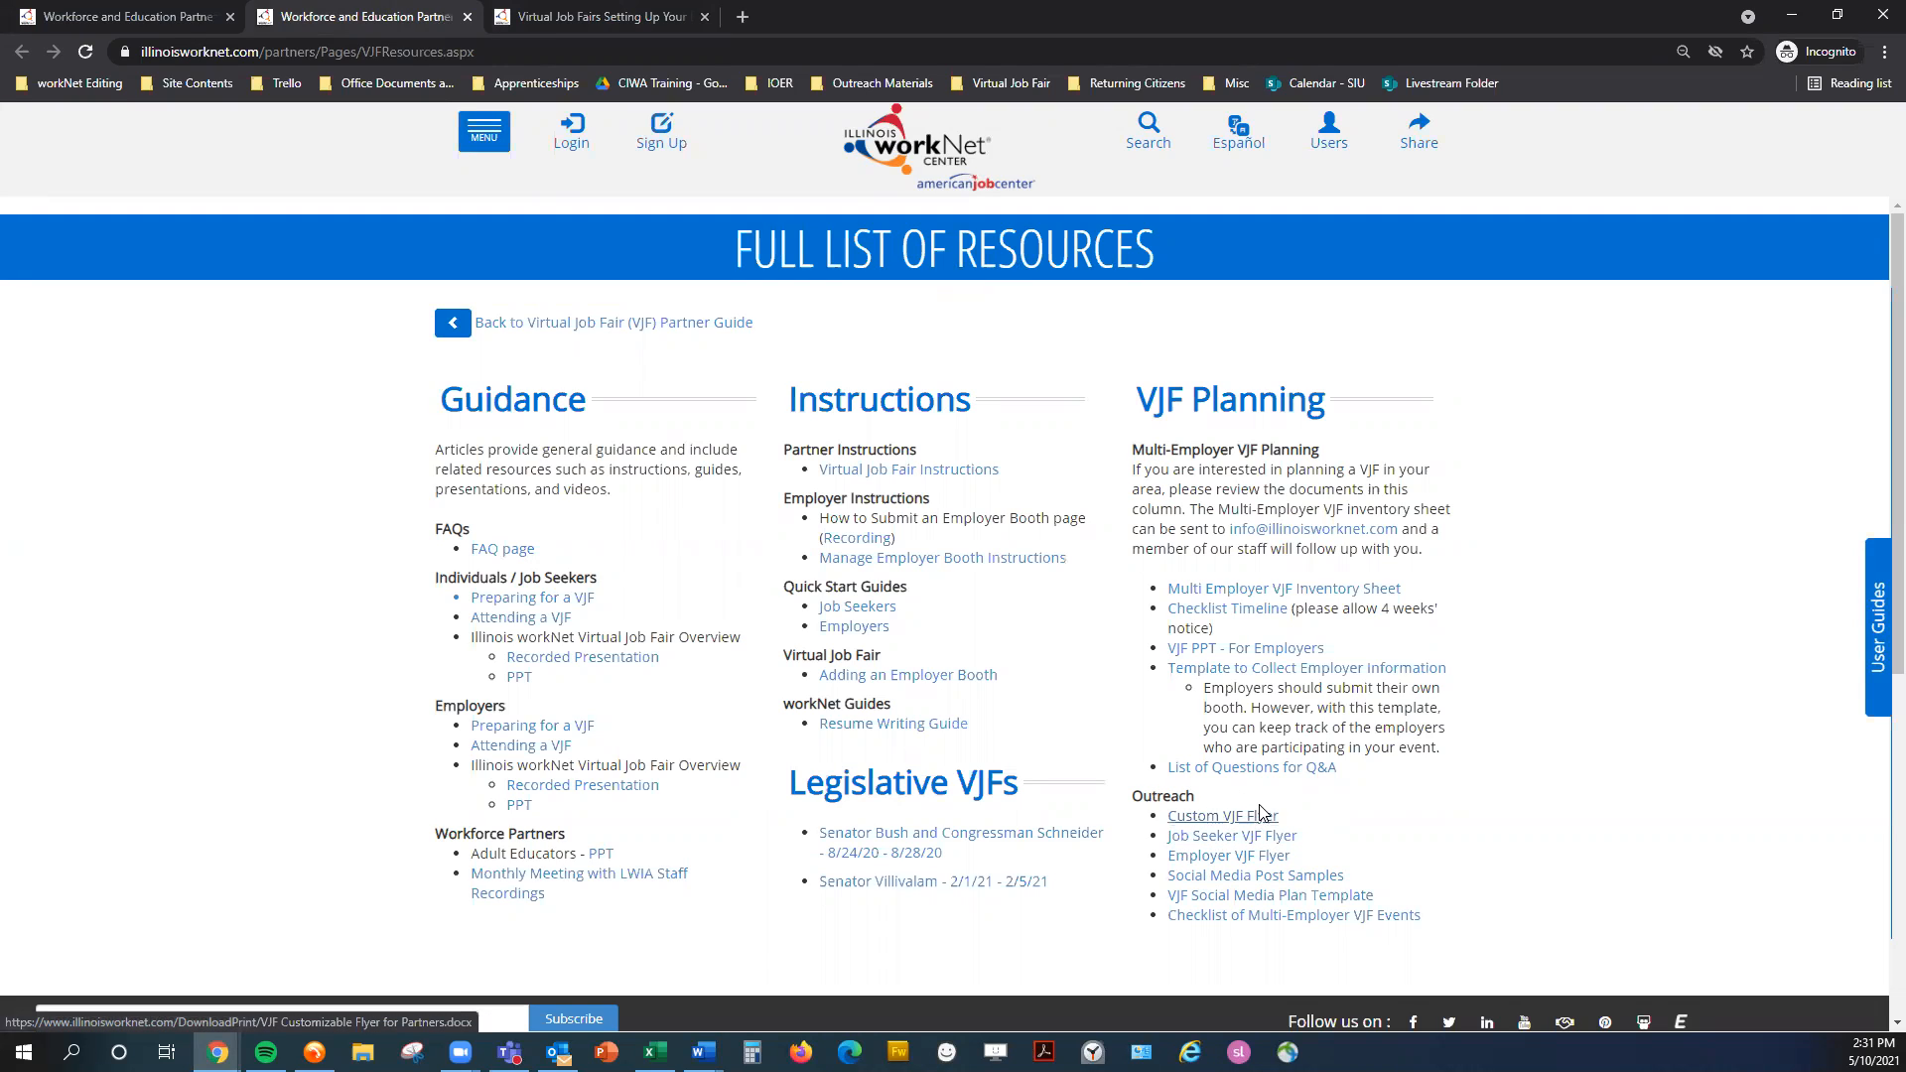
pyautogui.moveTo(1255, 824)
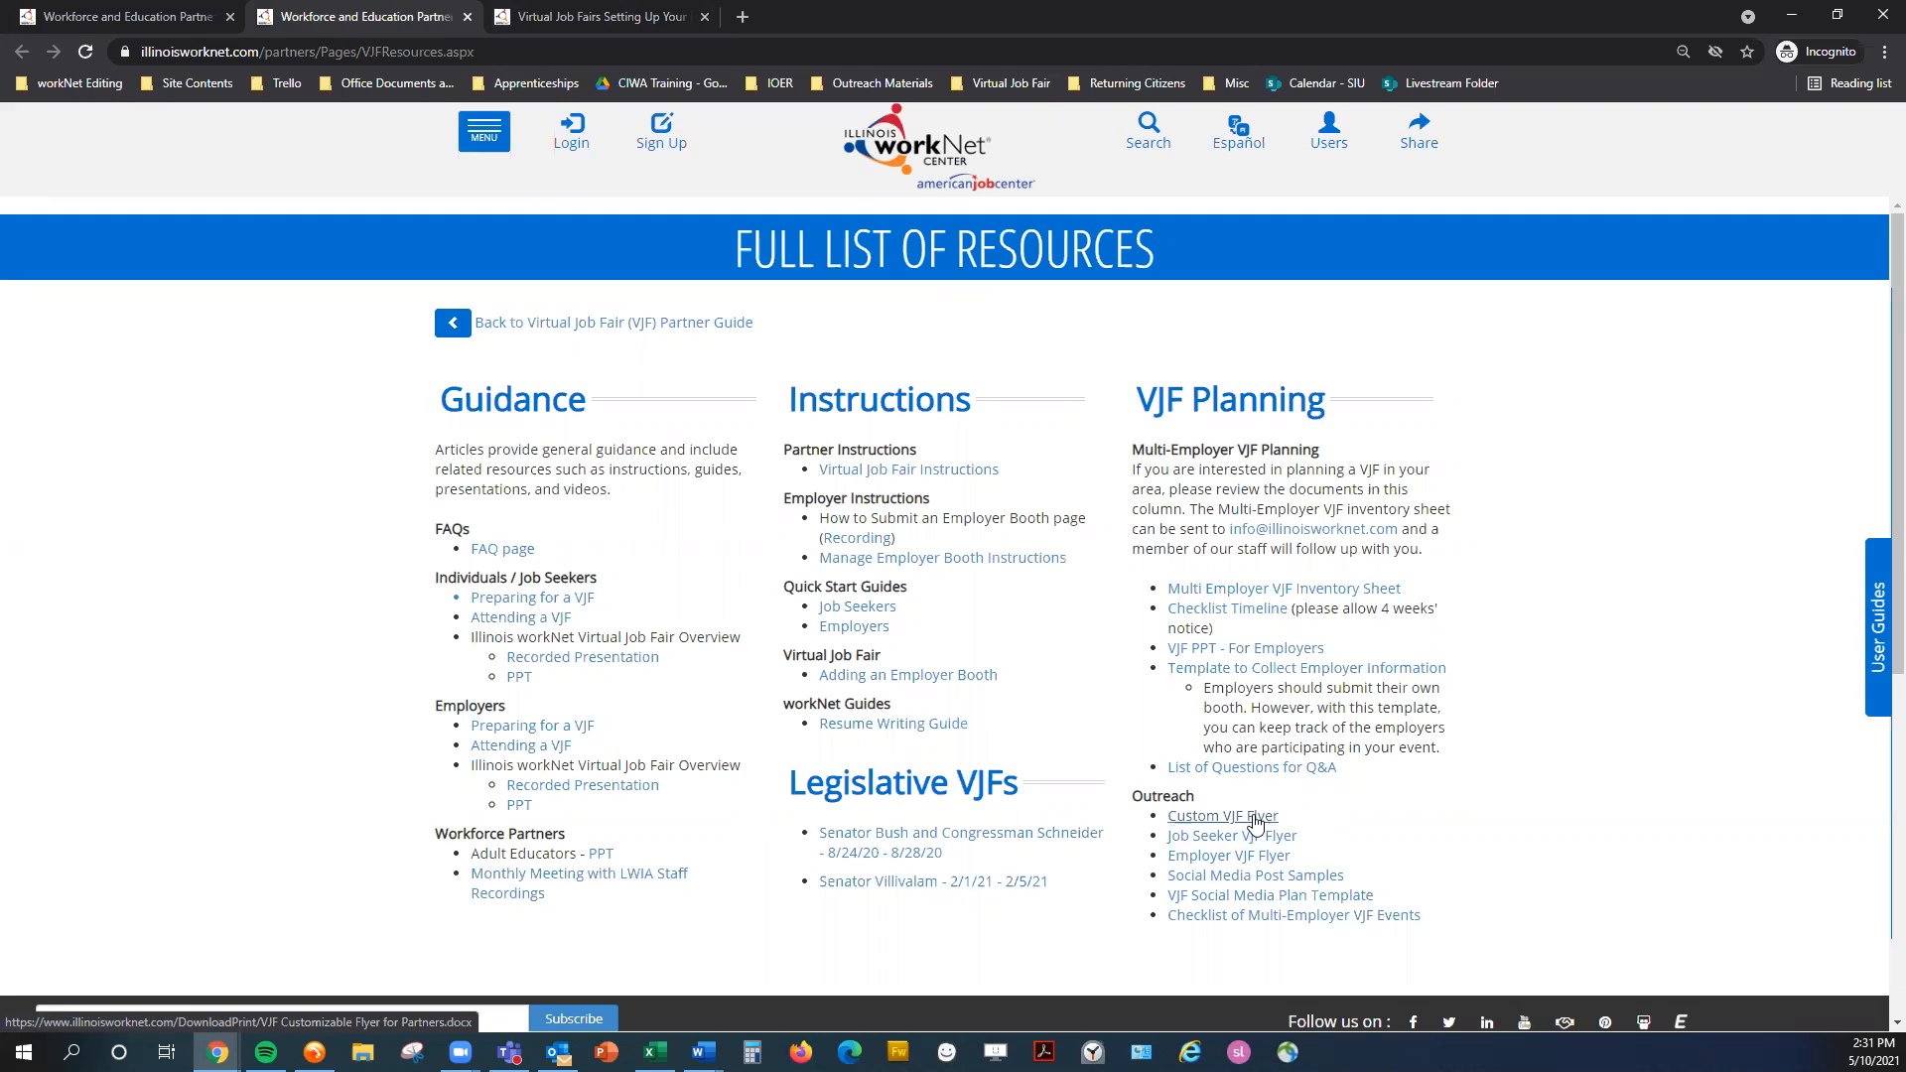
pyautogui.moveTo(1209, 822)
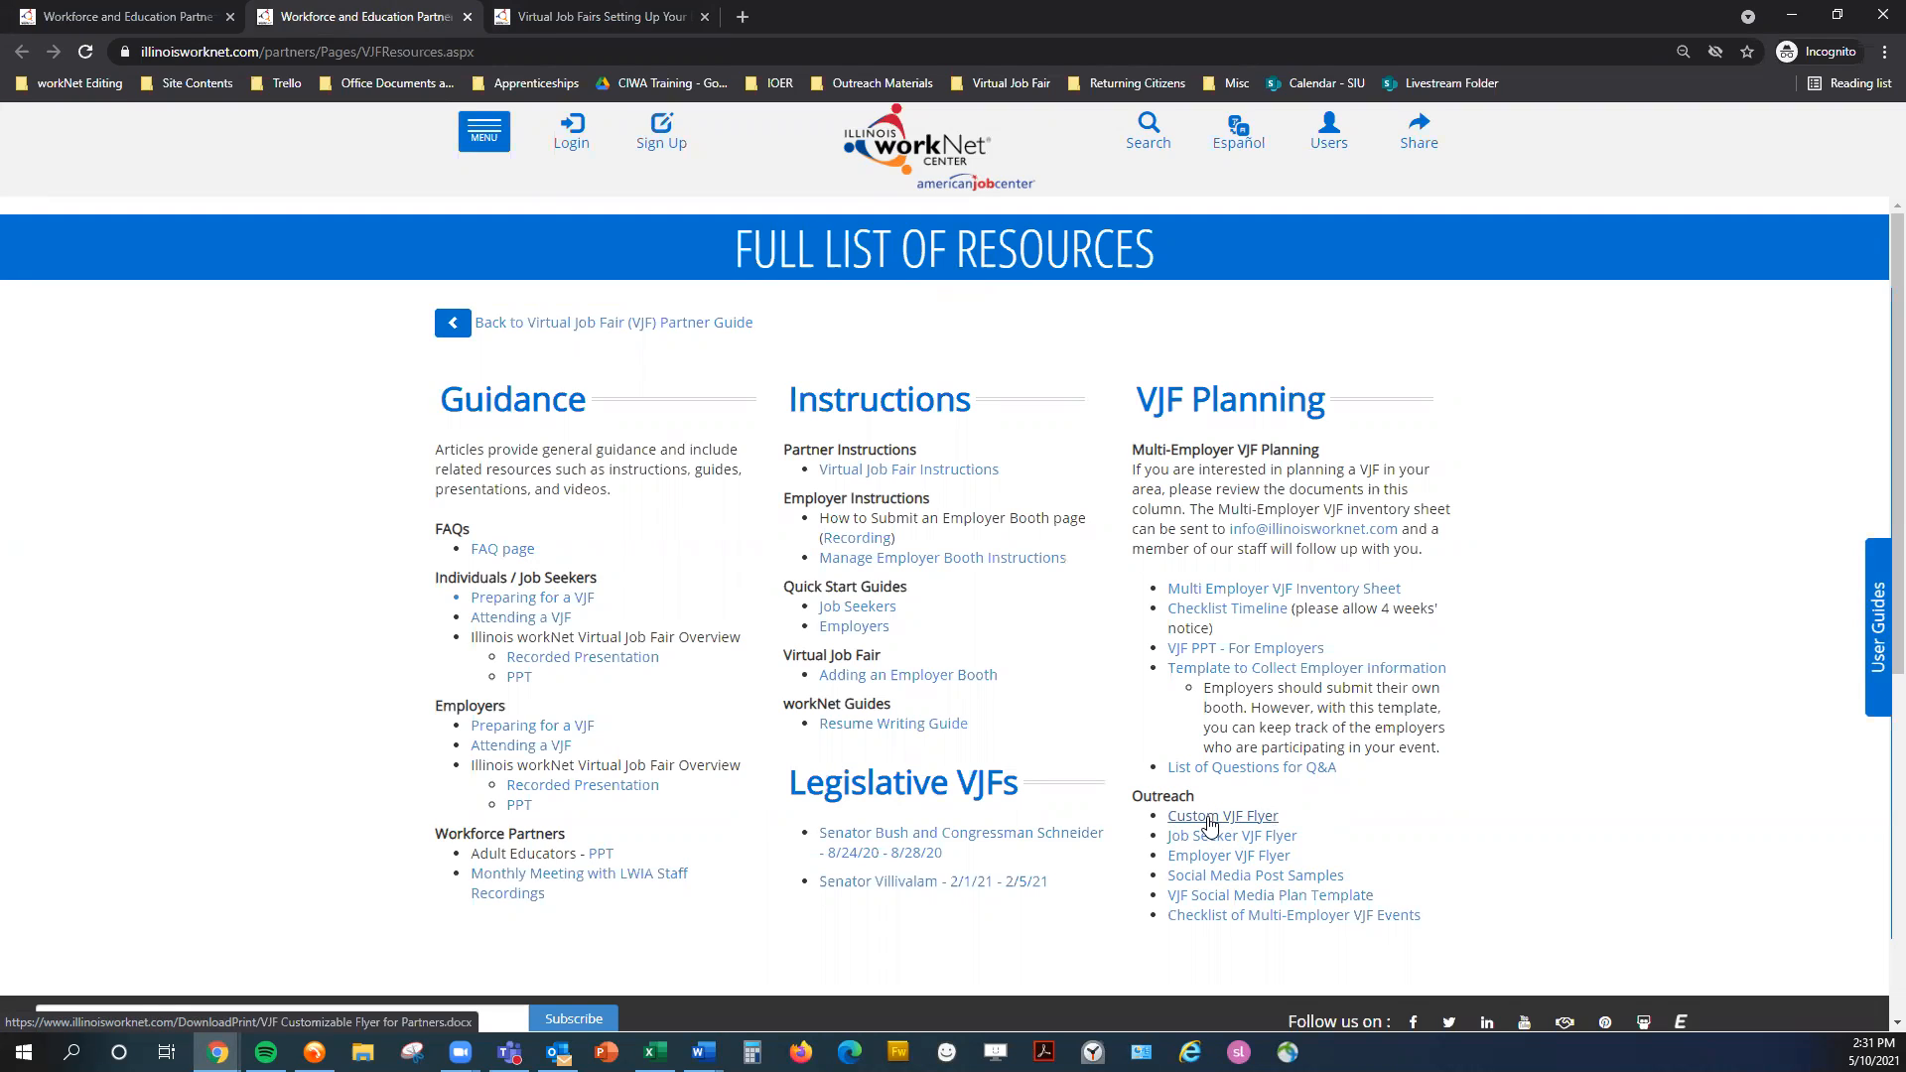
pyautogui.moveTo(1265, 824)
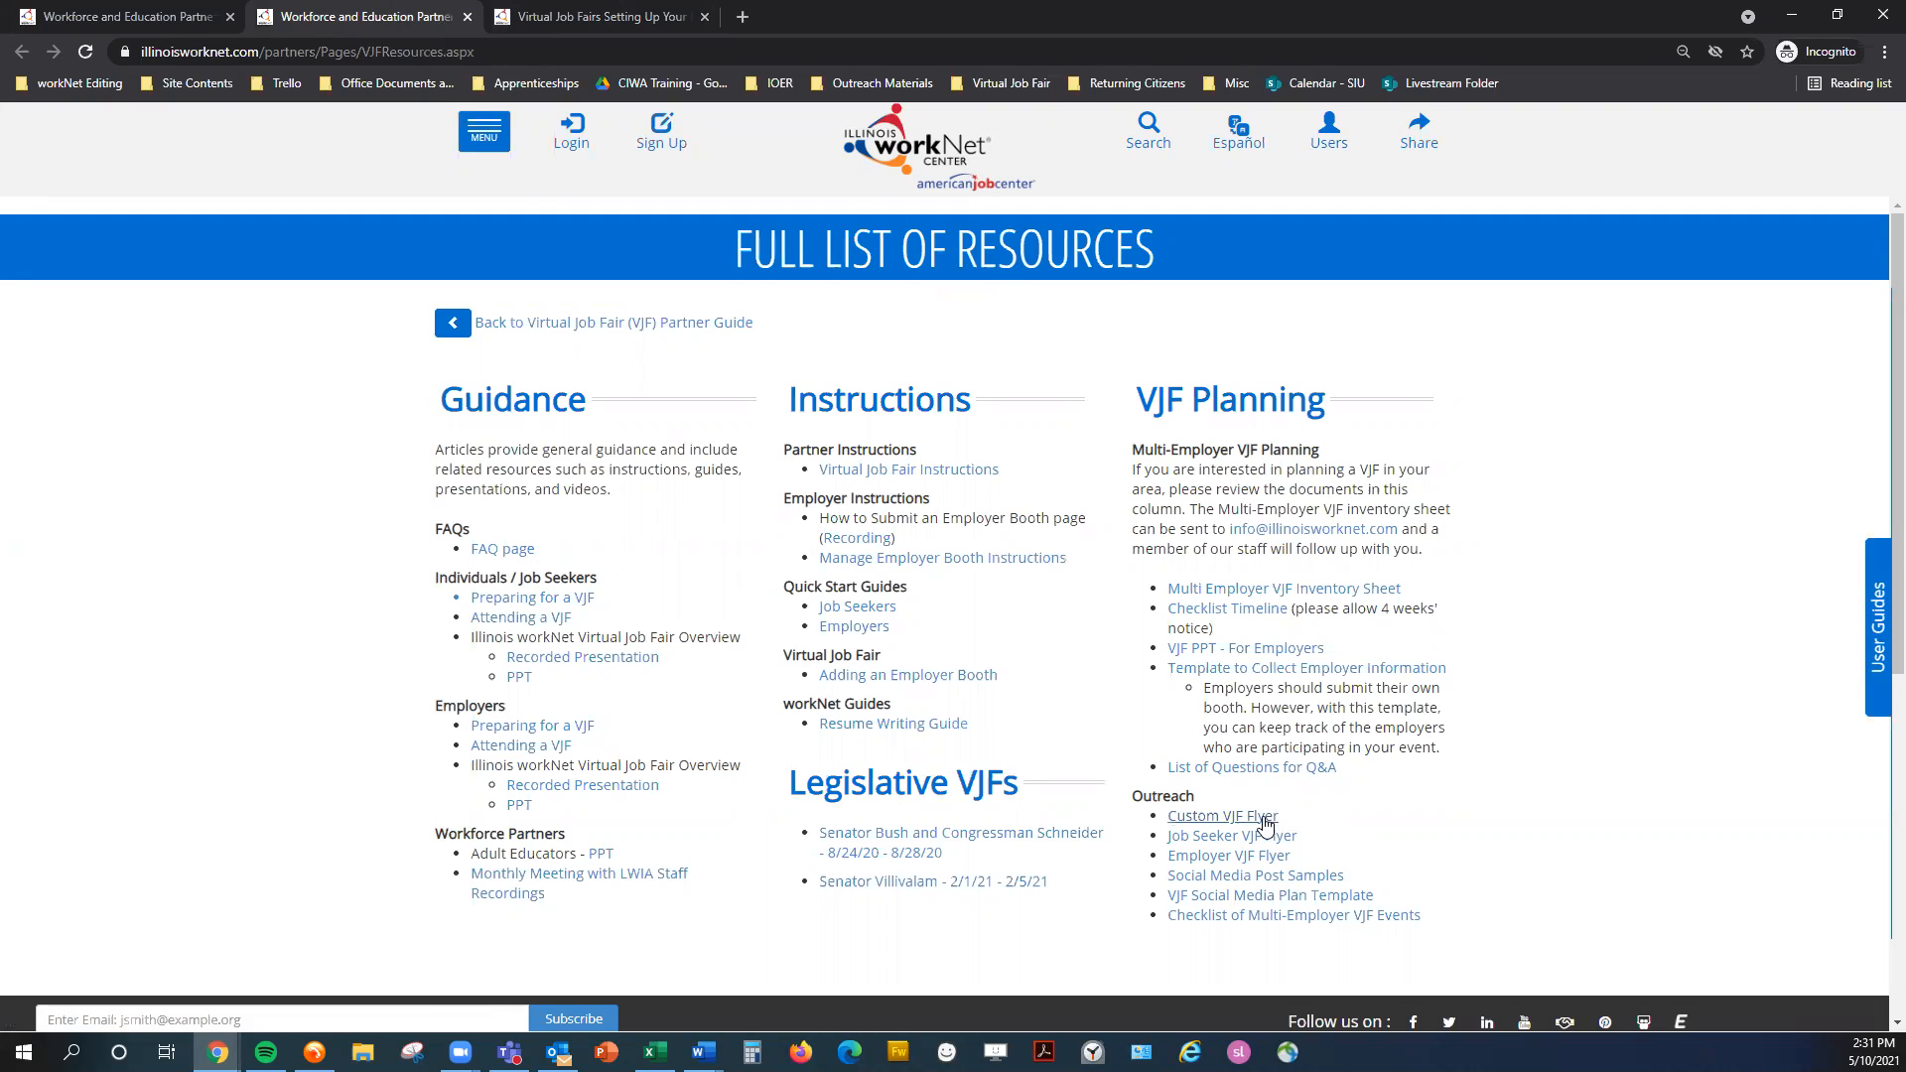
pyautogui.moveTo(1362, 841)
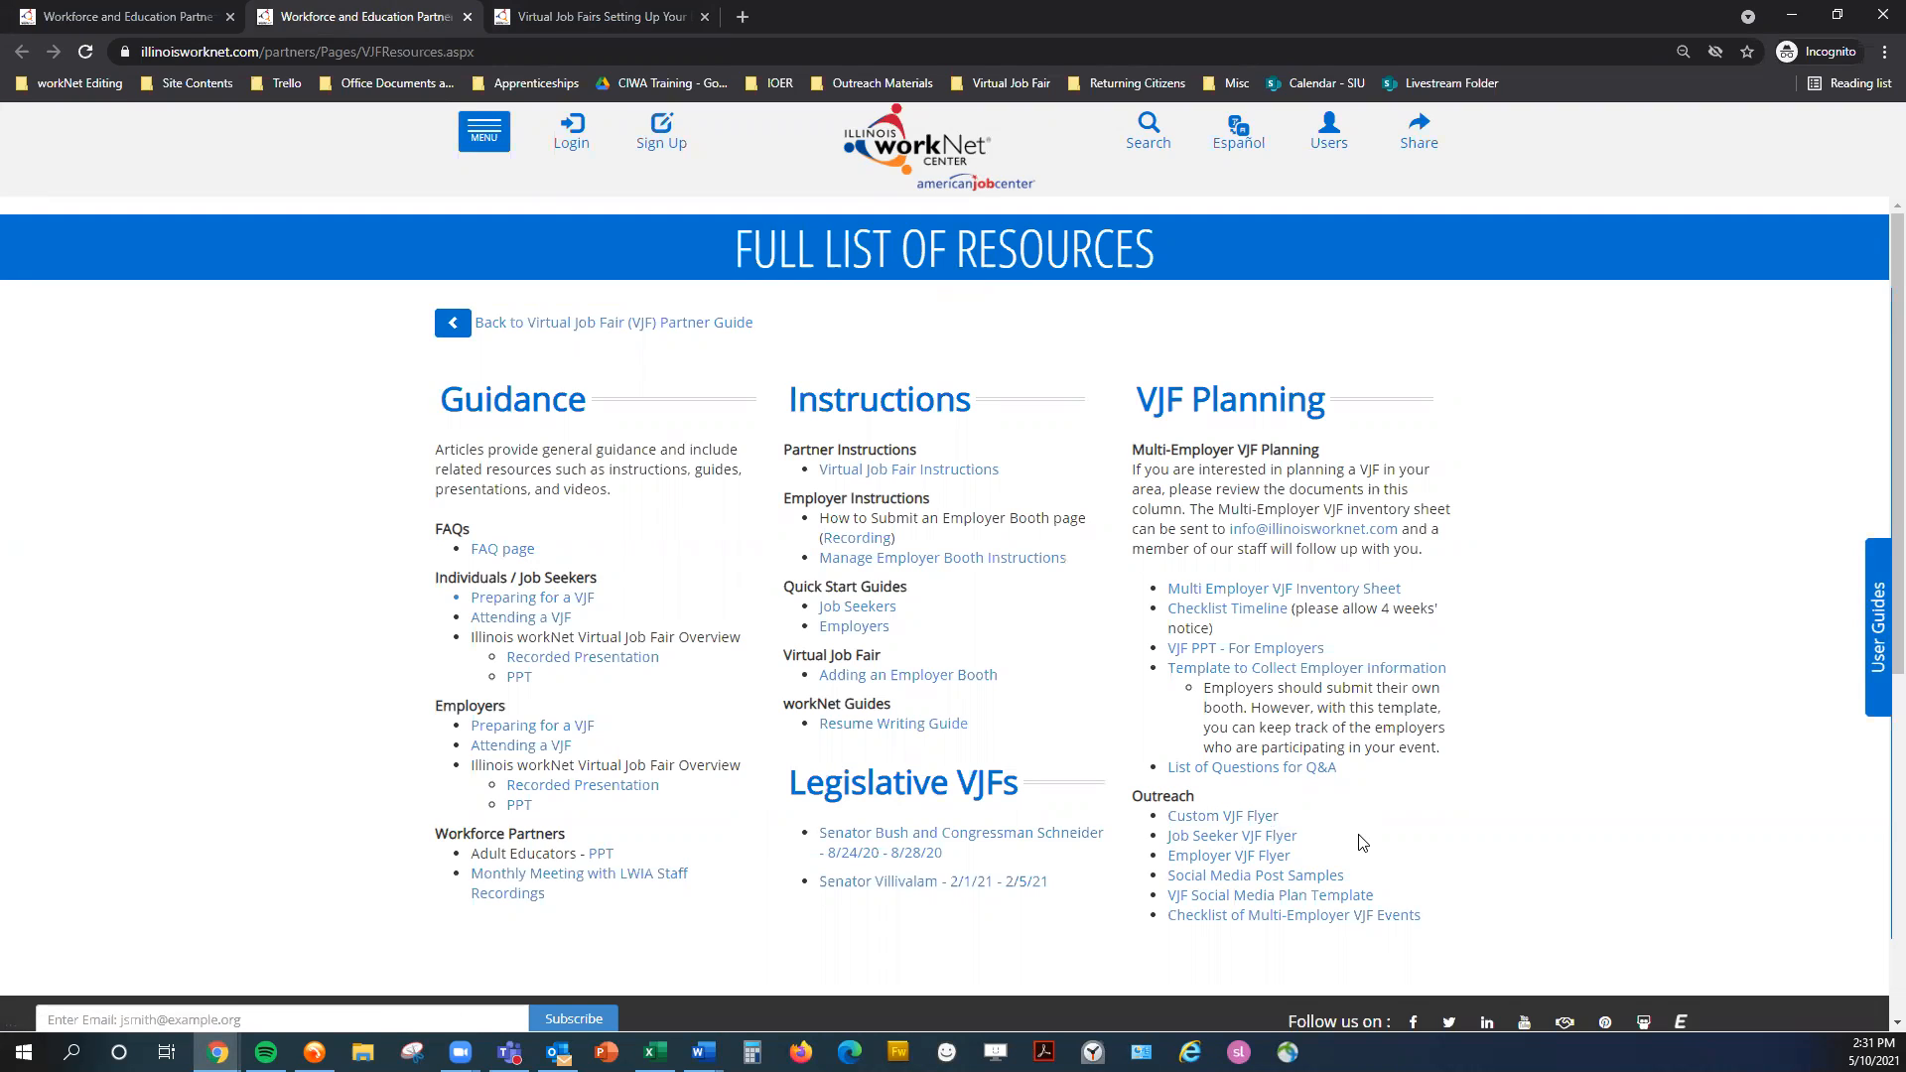
pyautogui.moveTo(1254, 875)
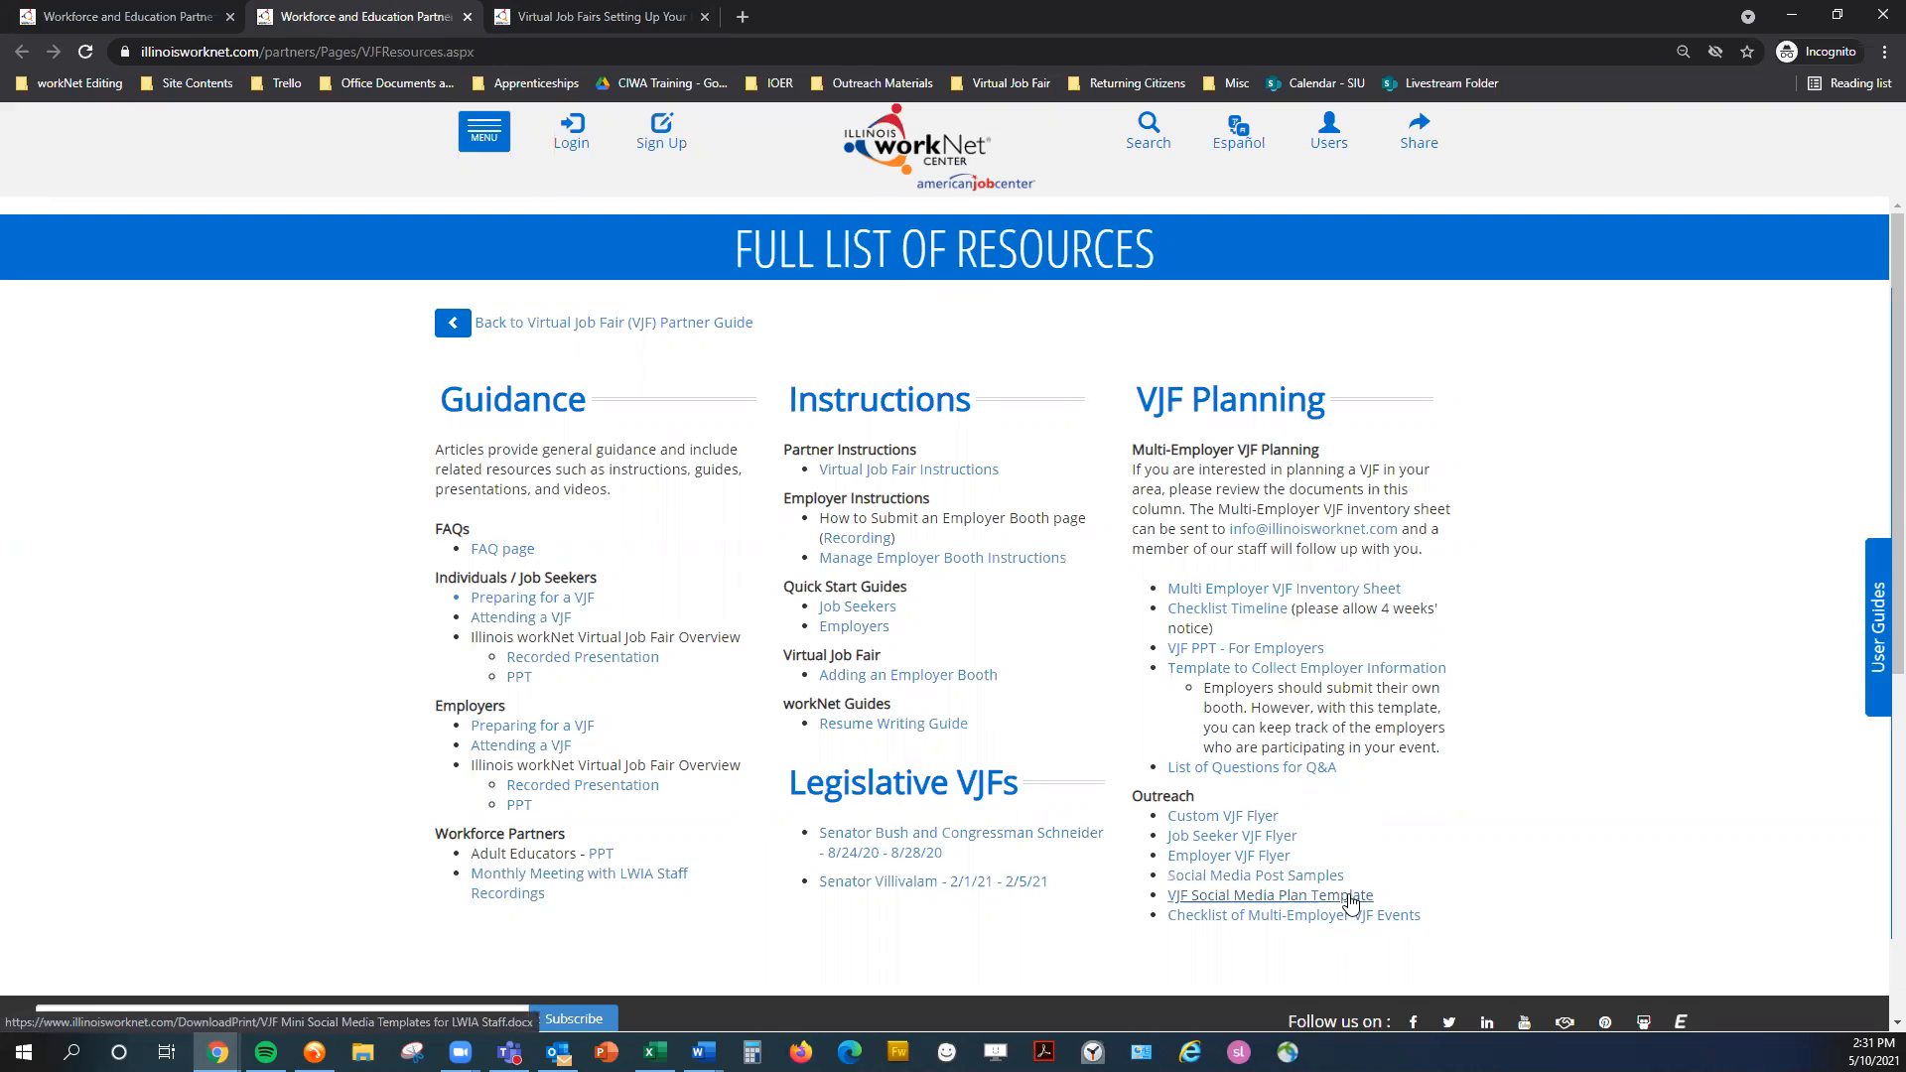
pyautogui.moveTo(1415, 882)
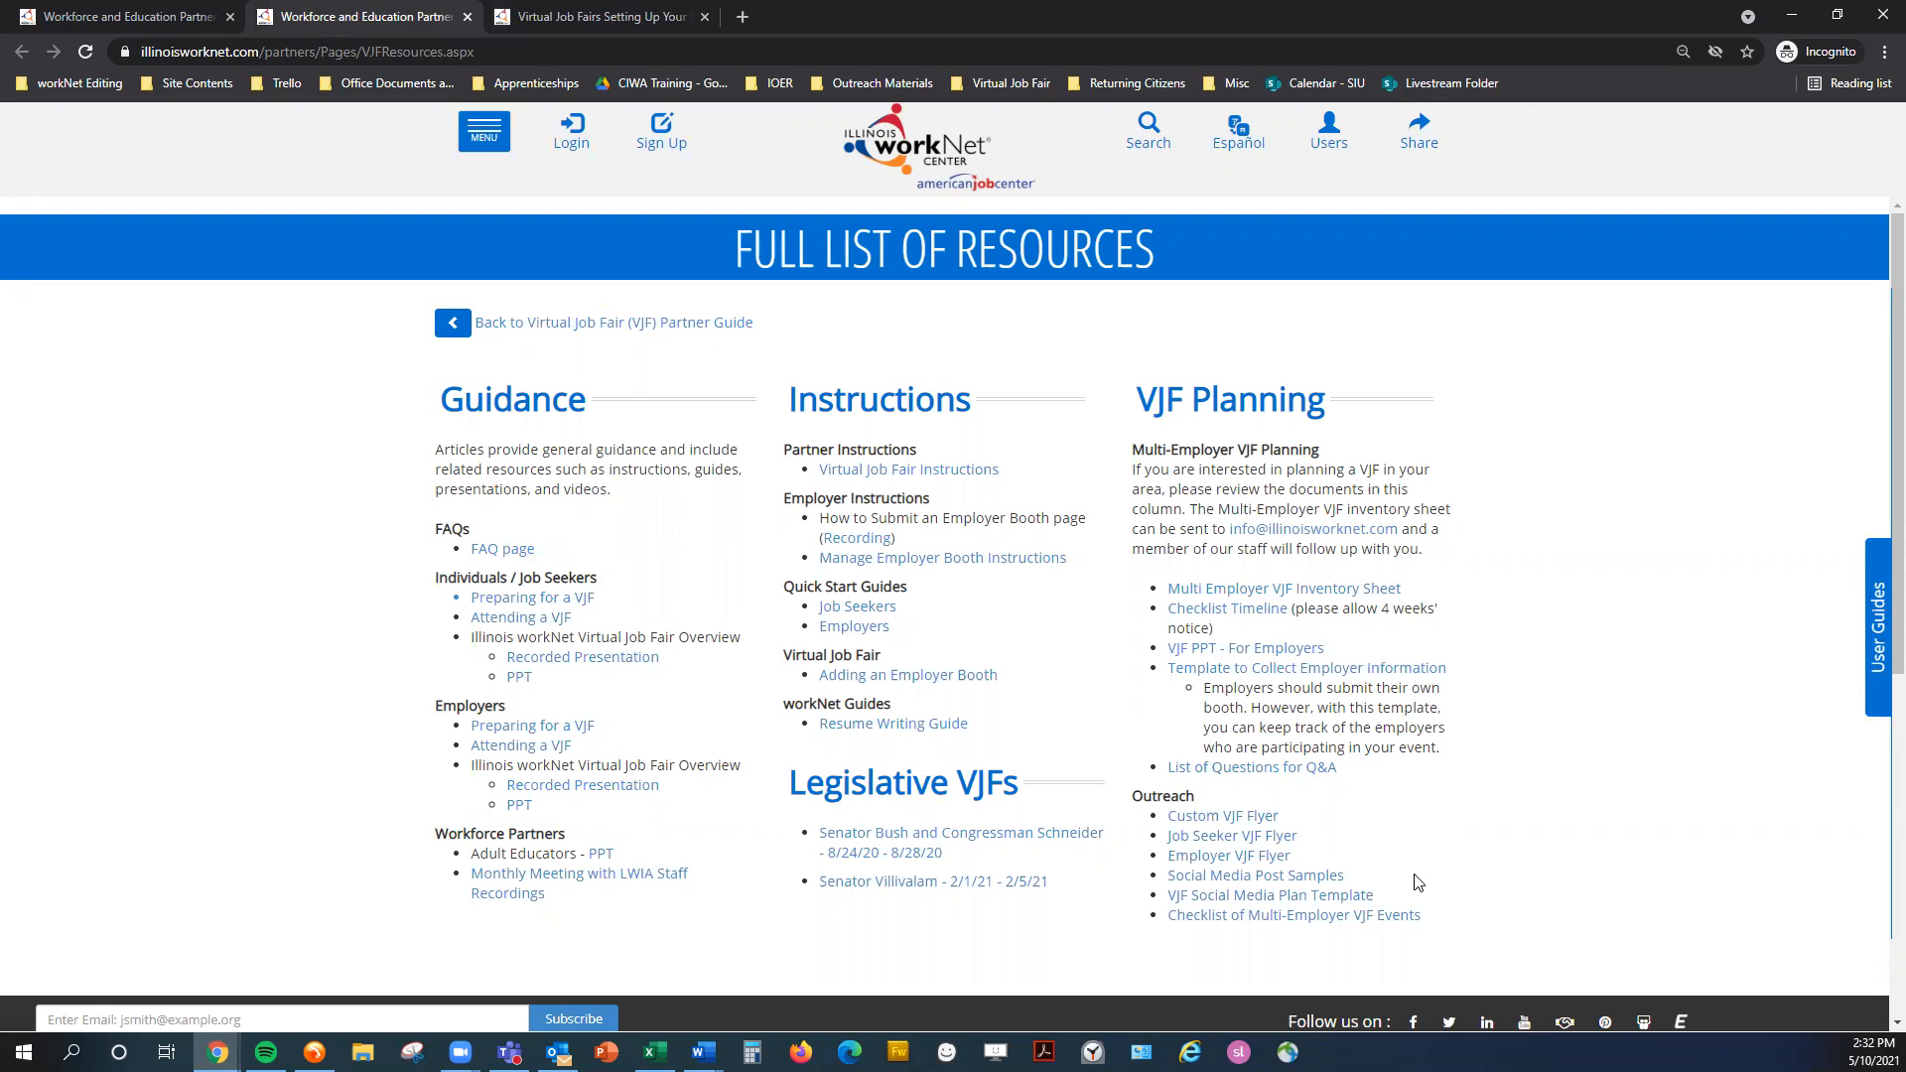
pyautogui.moveTo(1417, 881)
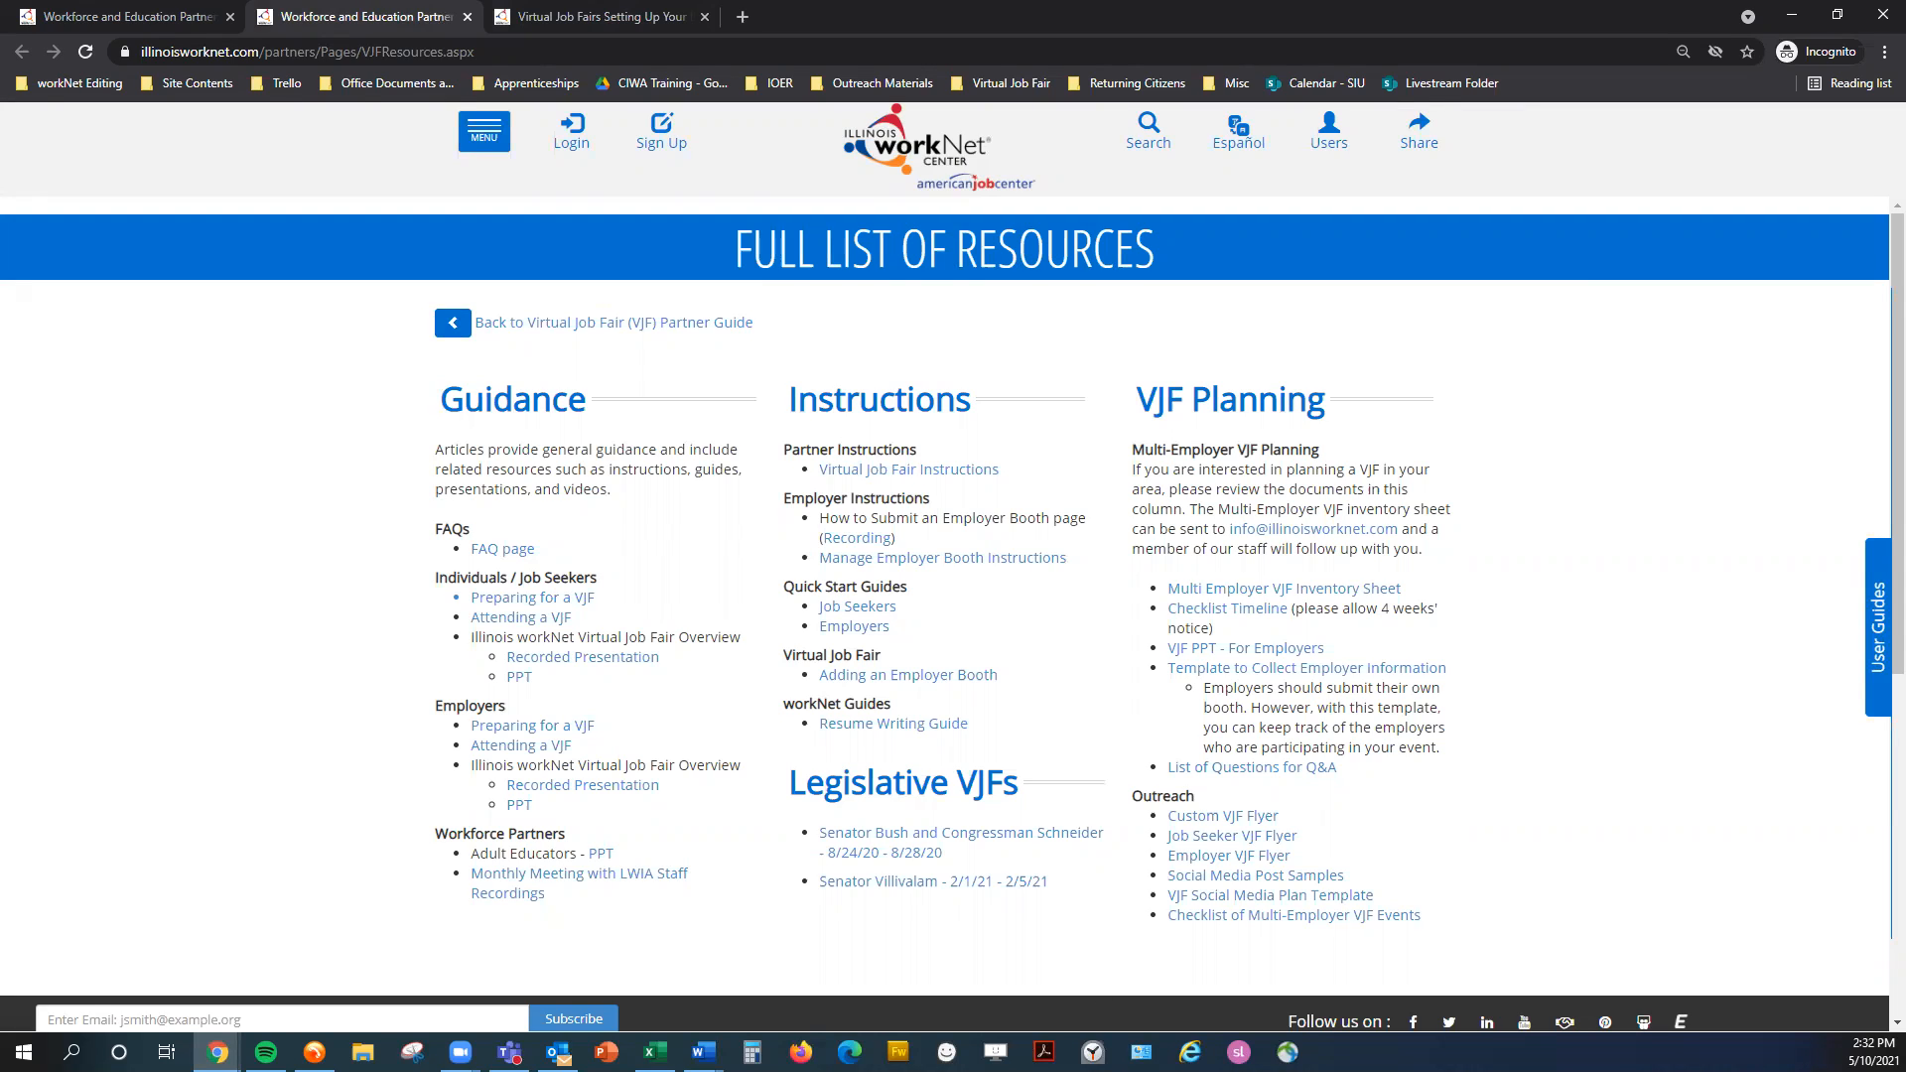